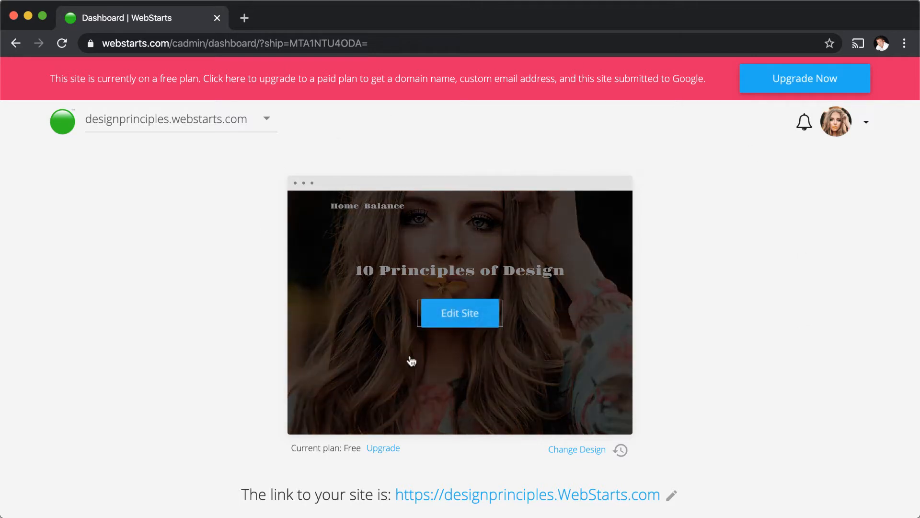
mouse_move(459, 314)
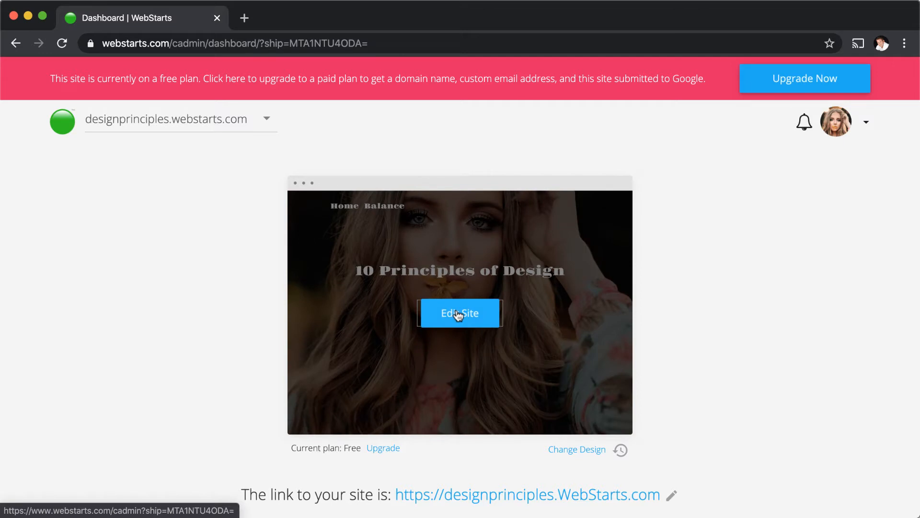
Open the '10 Principles of Design' site in the WebStarts editor from the dashboard.
left_click(460, 313)
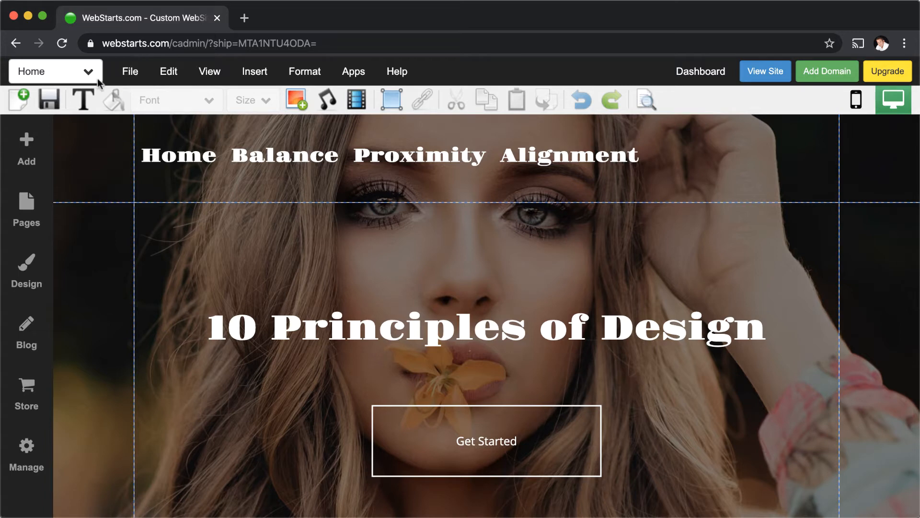
Create a new blank page named 'Hiearchy' and add it to the site.
left_click(19, 99)
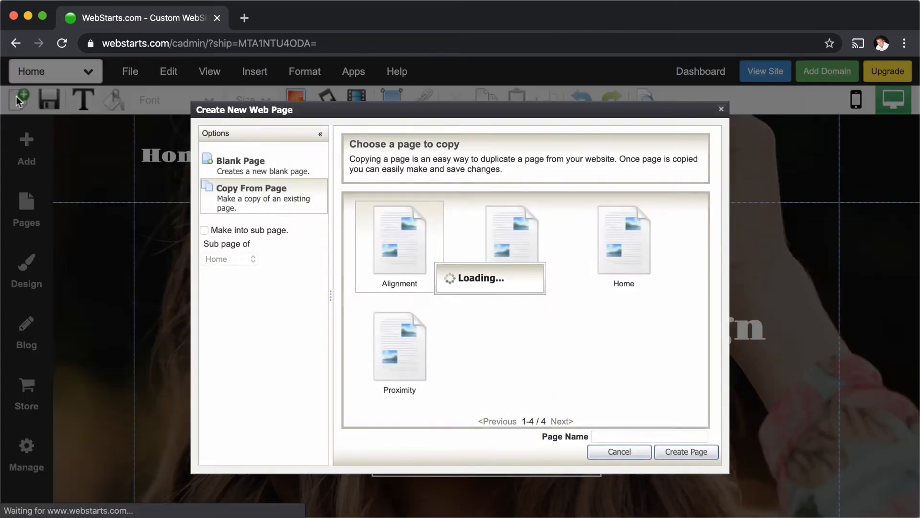
left_click(239, 165)
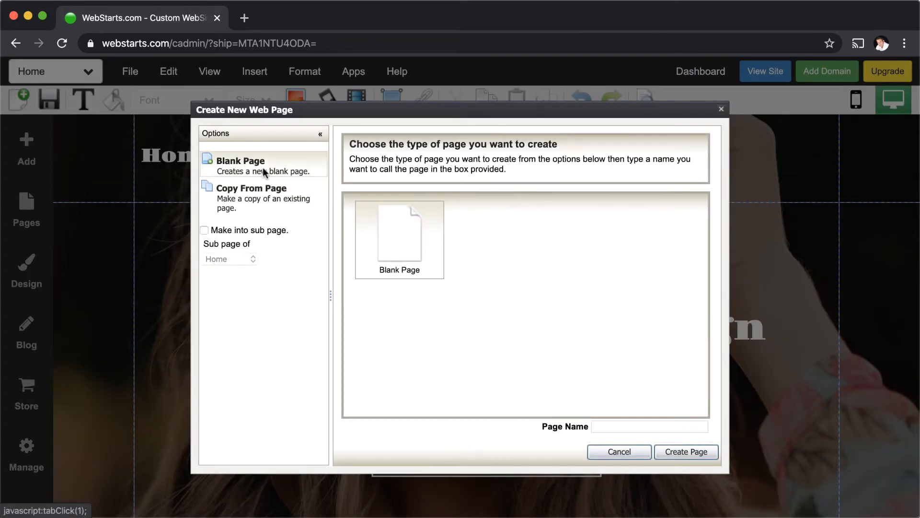
left_click(649, 426)
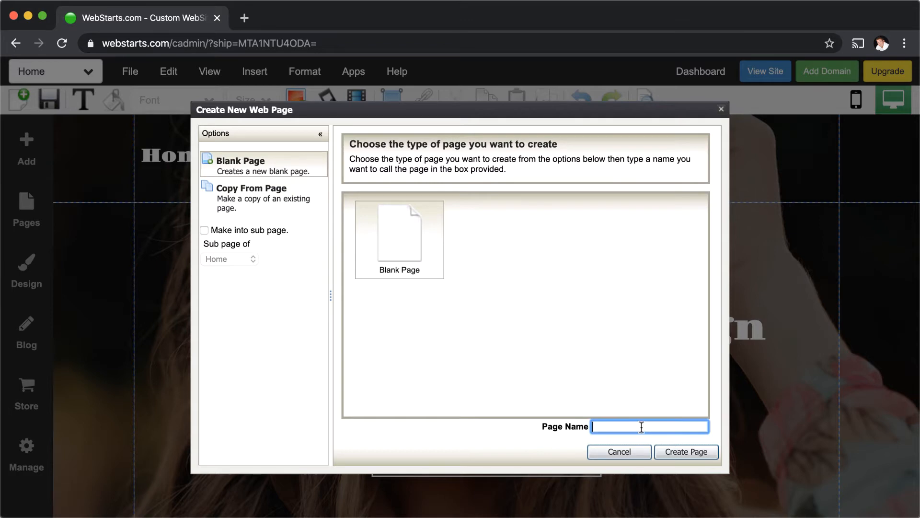
type("Hie")
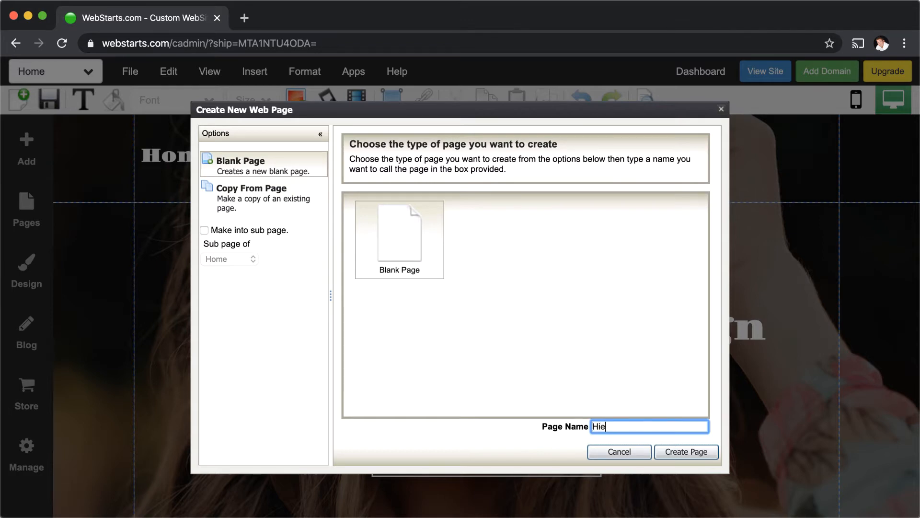
type("arch")
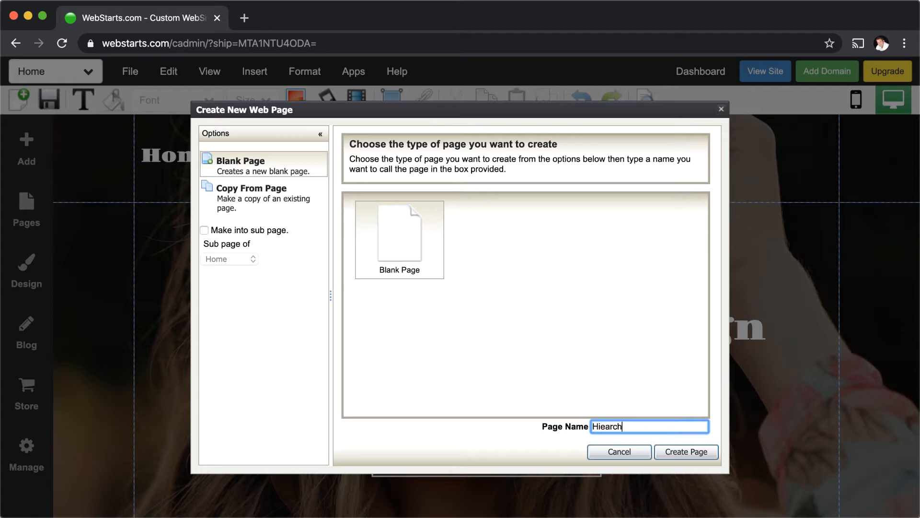
left_click(686, 451)
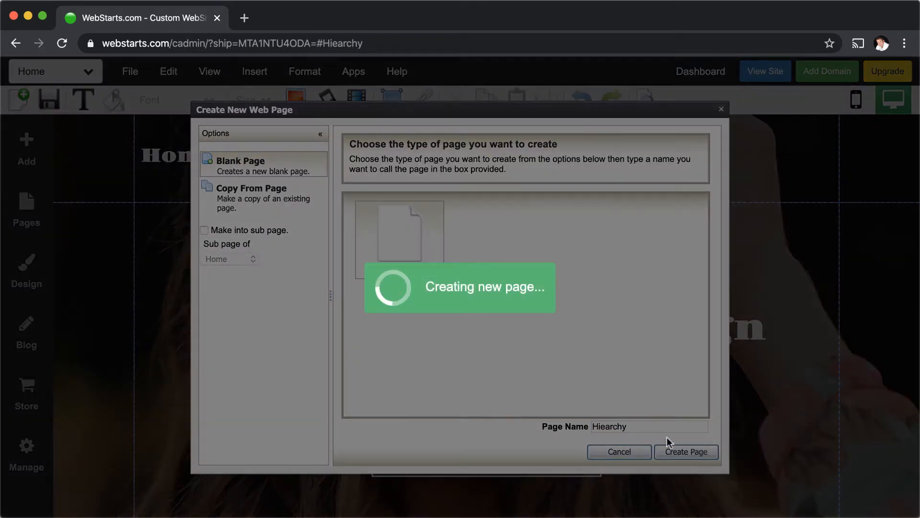
left_click(685, 451)
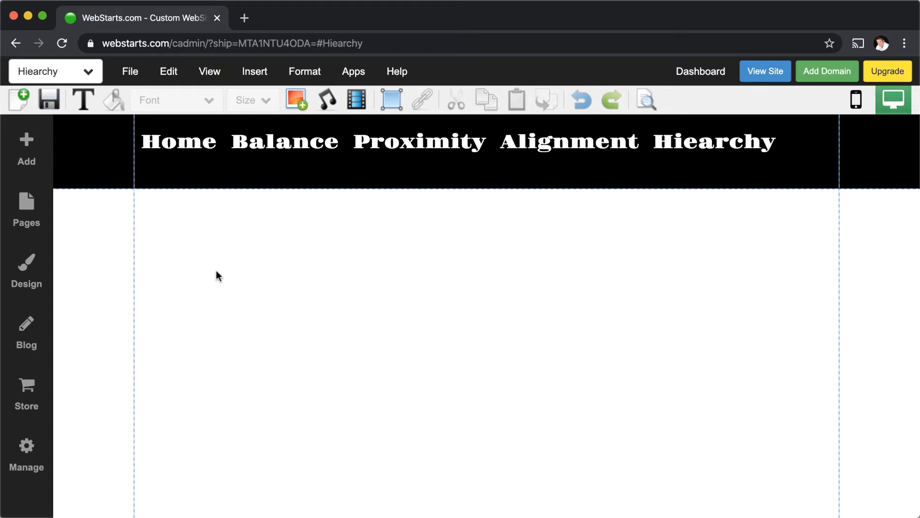
Add a Heading Medium text box and move it to the page centre near the top.
left_click(26, 149)
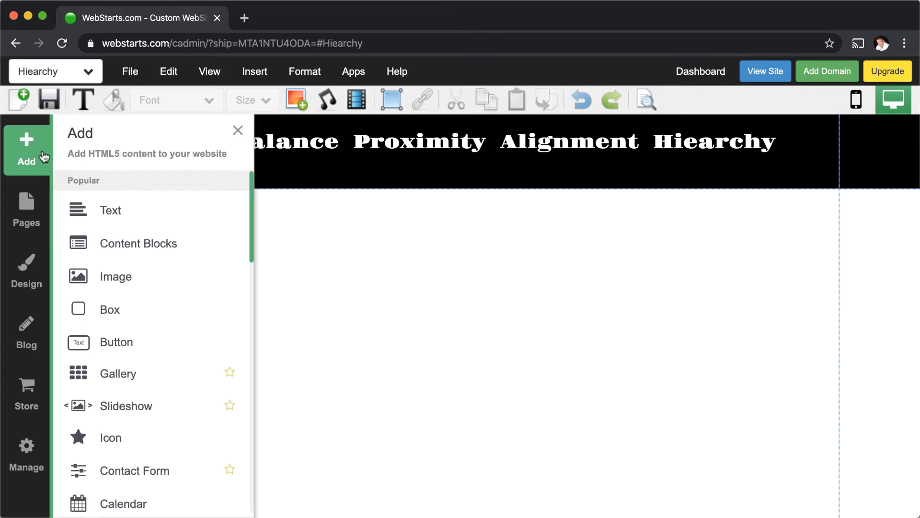
mouse_move(121, 214)
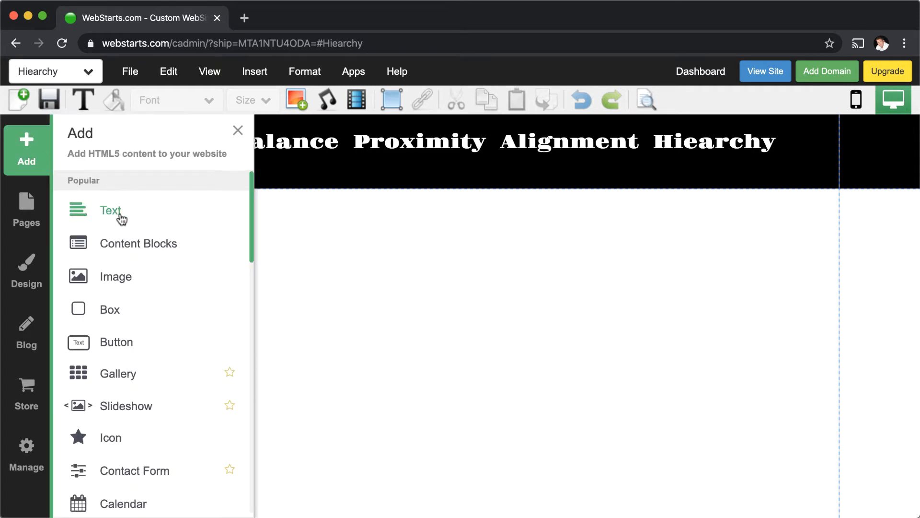
left_click(111, 210)
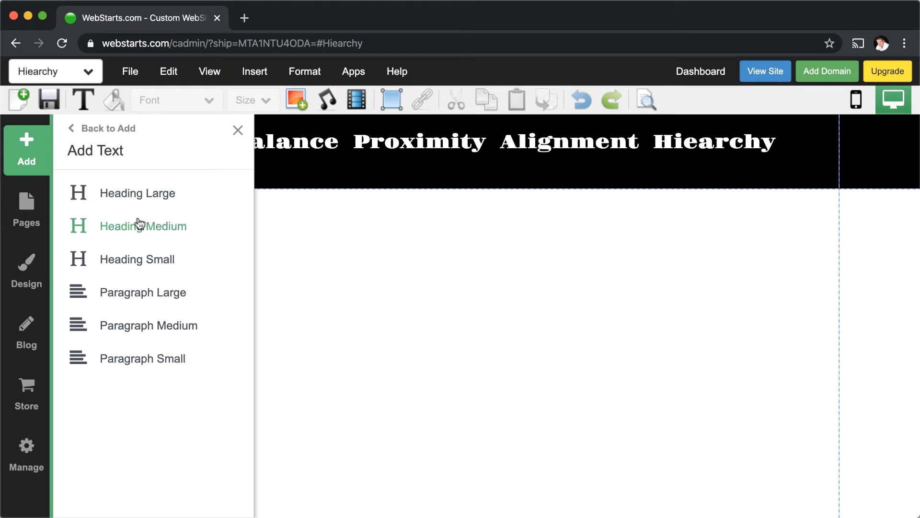
left_click(142, 225)
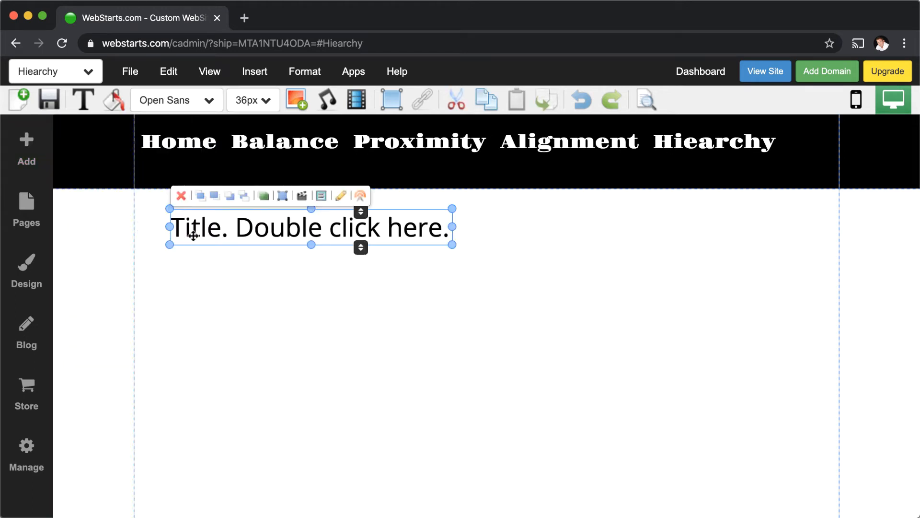
left_click_drag(309, 228, 463, 259)
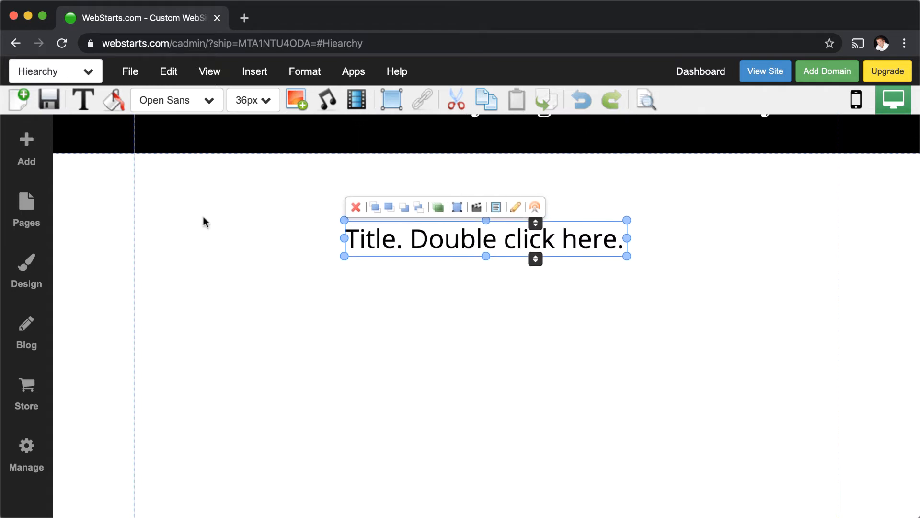
Insert a moon icon below the heading and arrange three moons left, middle and right.
left_click(26, 150)
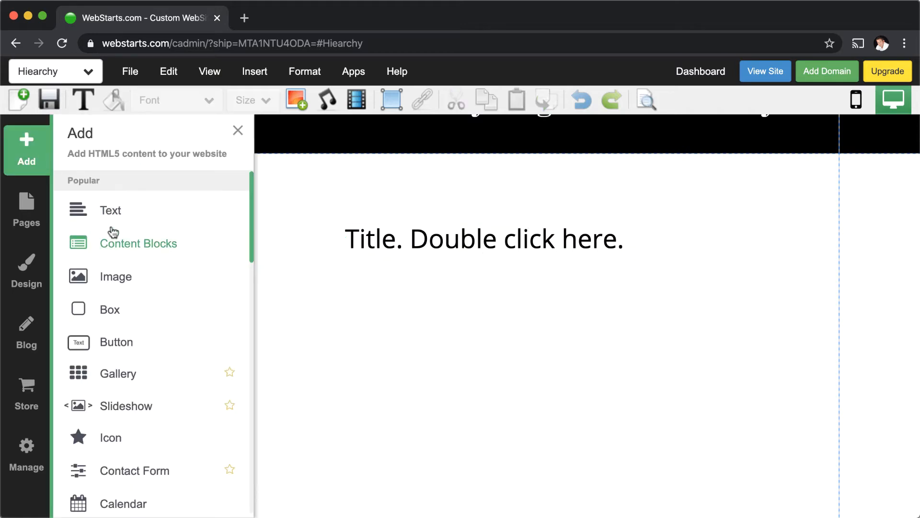
left_click(110, 437)
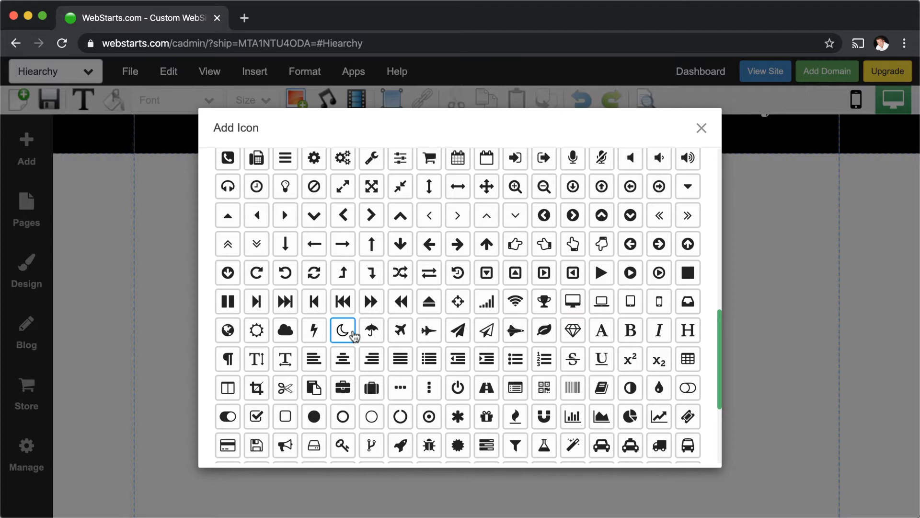
left_click(343, 330)
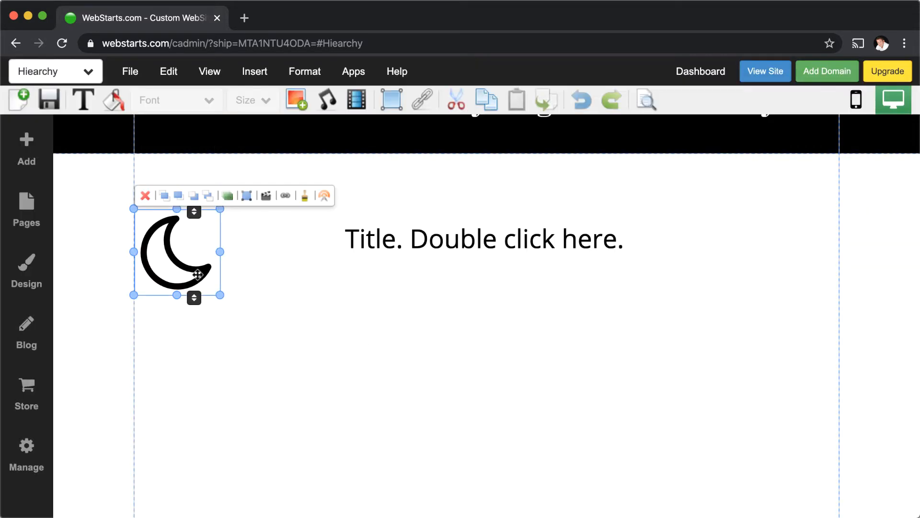
left_click_drag(176, 251, 257, 392)
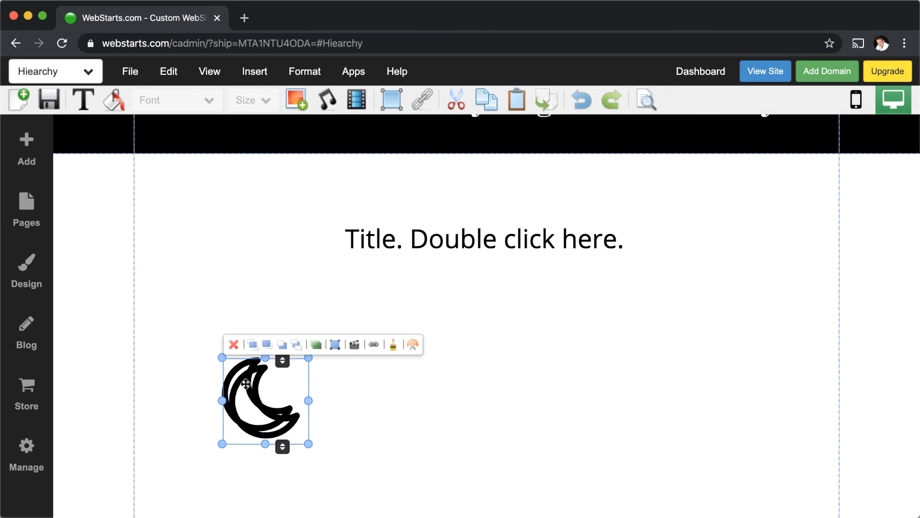
left_click_drag(264, 399, 486, 393)
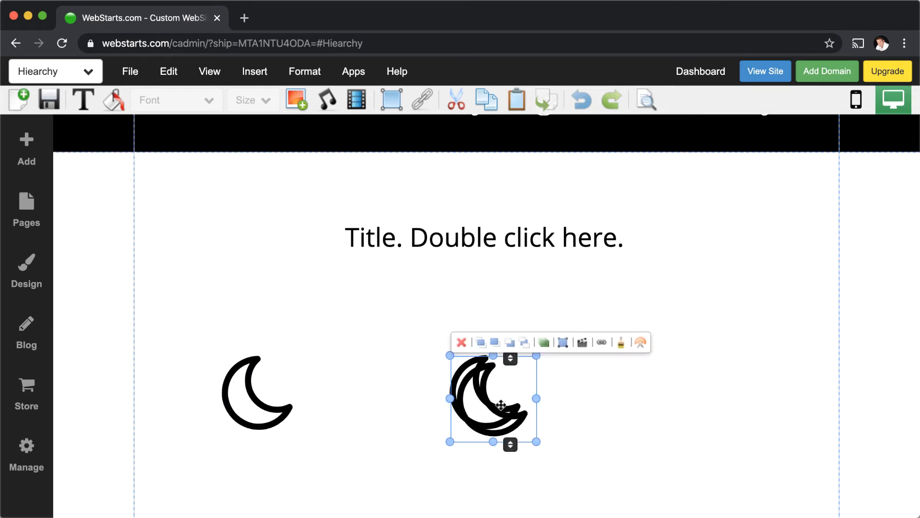
left_click_drag(493, 399, 695, 396)
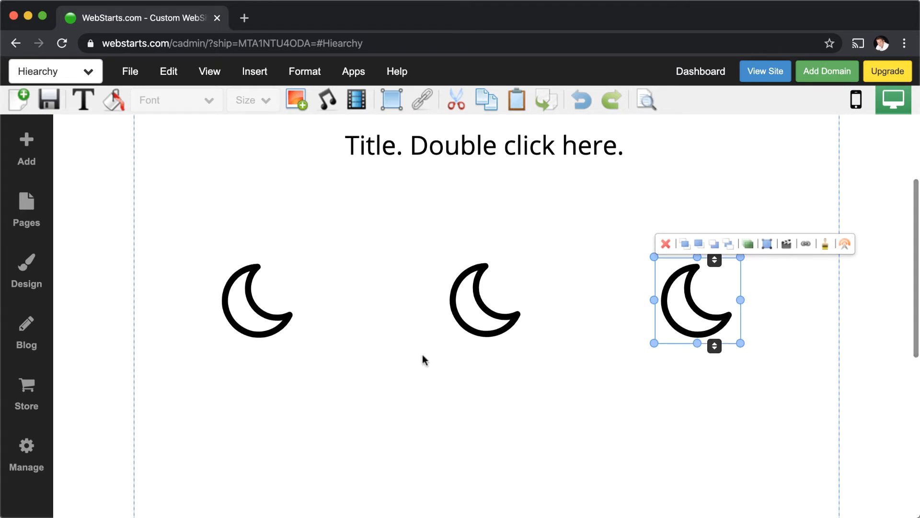
Add small paragraph placeholders and align one under each of the three moon icons.
left_click(26, 149)
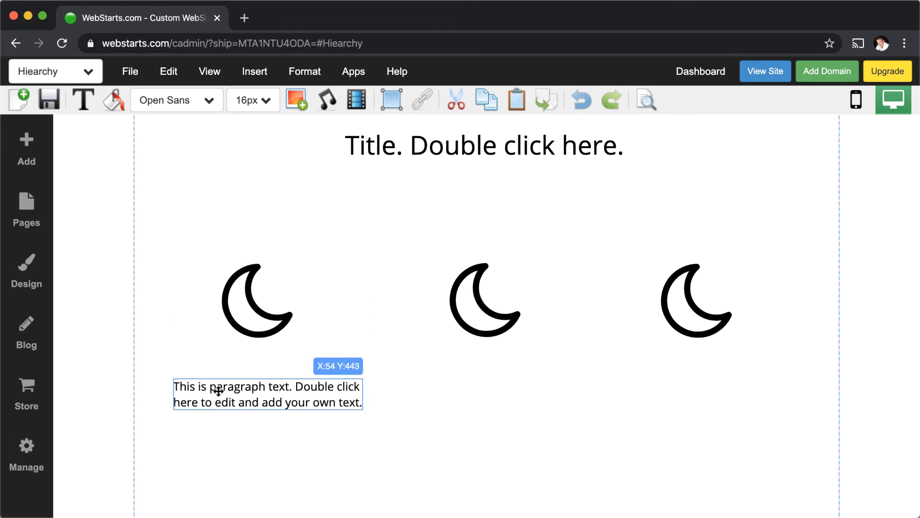
left_click(26, 149)
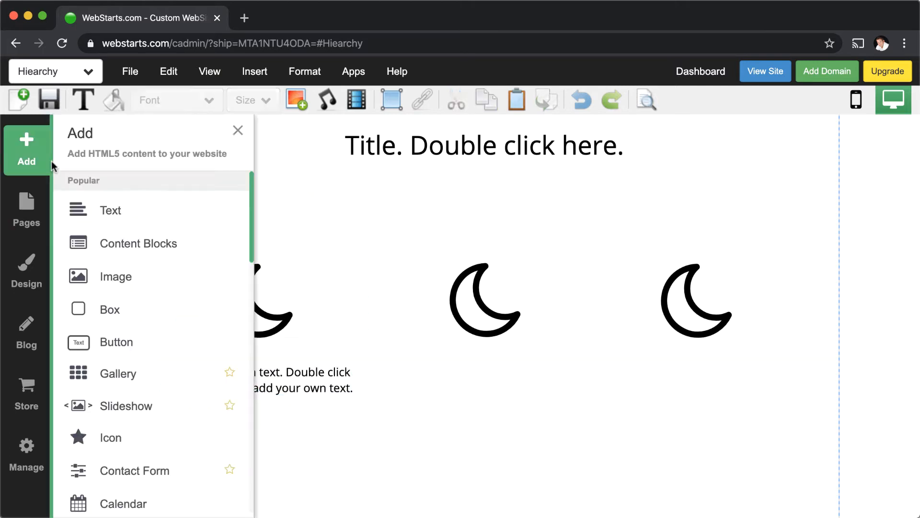
left_click(110, 210)
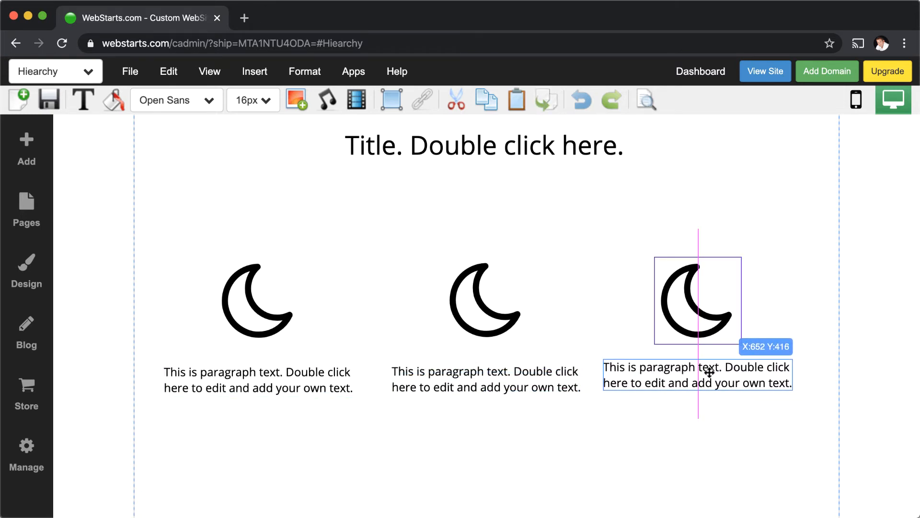
left_click_drag(708, 371, 709, 375)
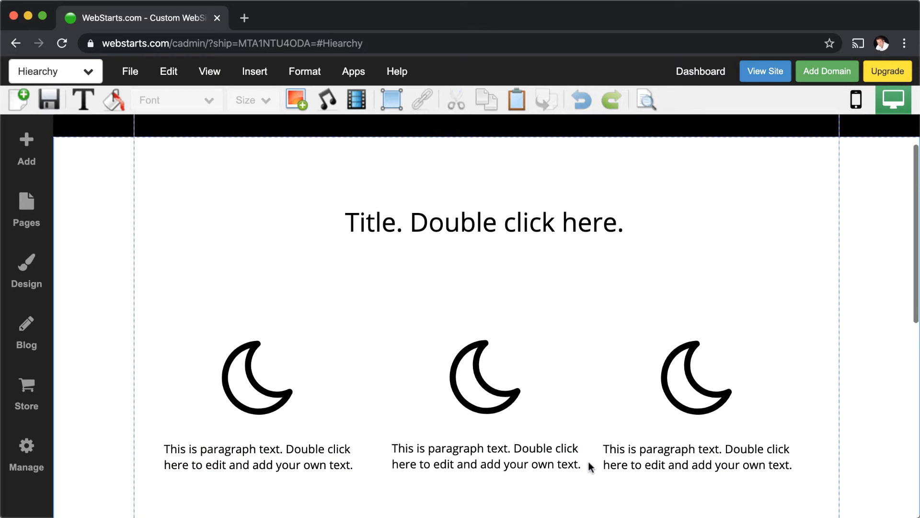
Make the title text bold and stretch its box across the page content width.
double_click(483, 223)
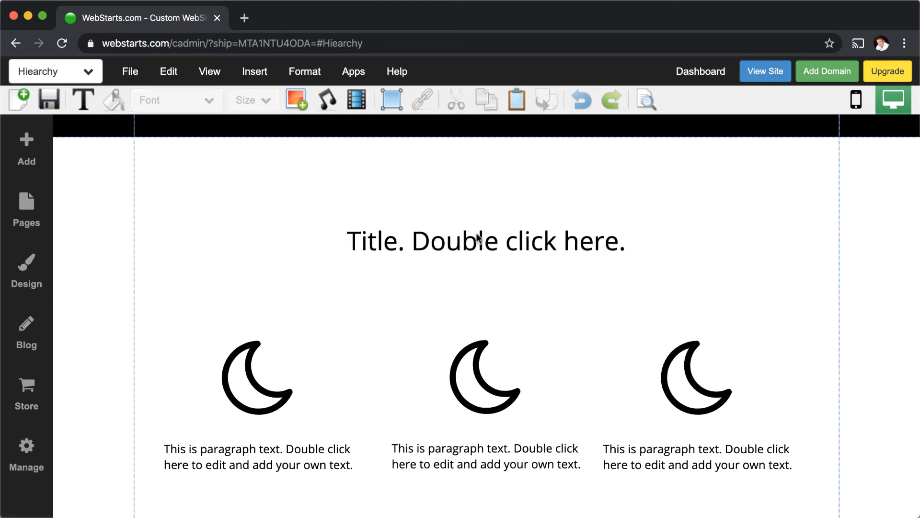
double_click(486, 241)
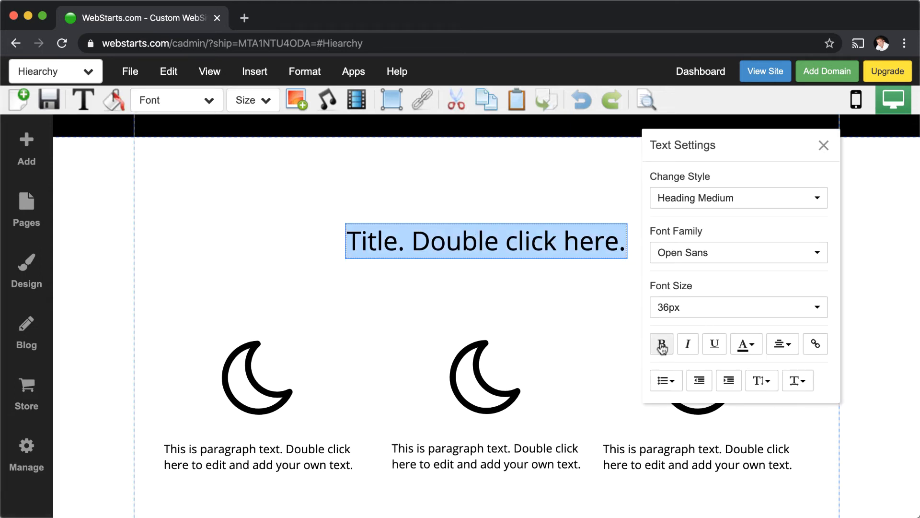
left_click(661, 343)
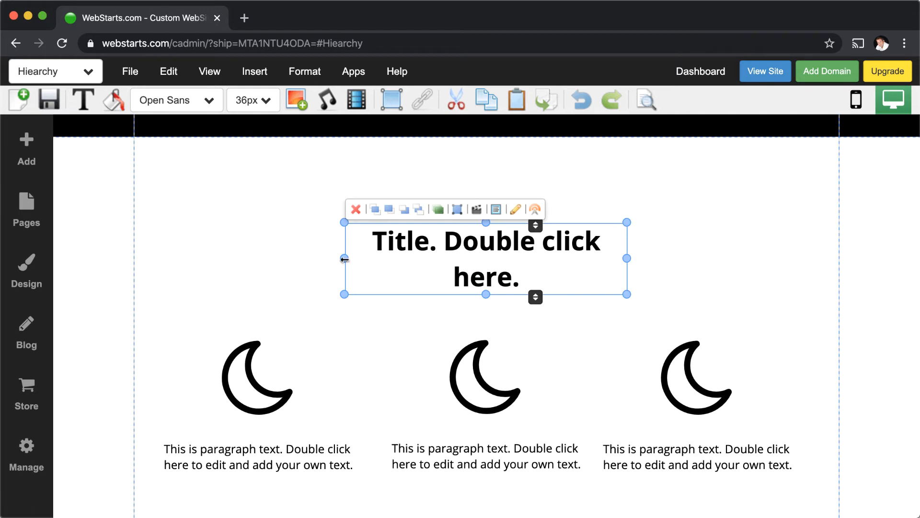
left_click_drag(343, 259, 639, 259)
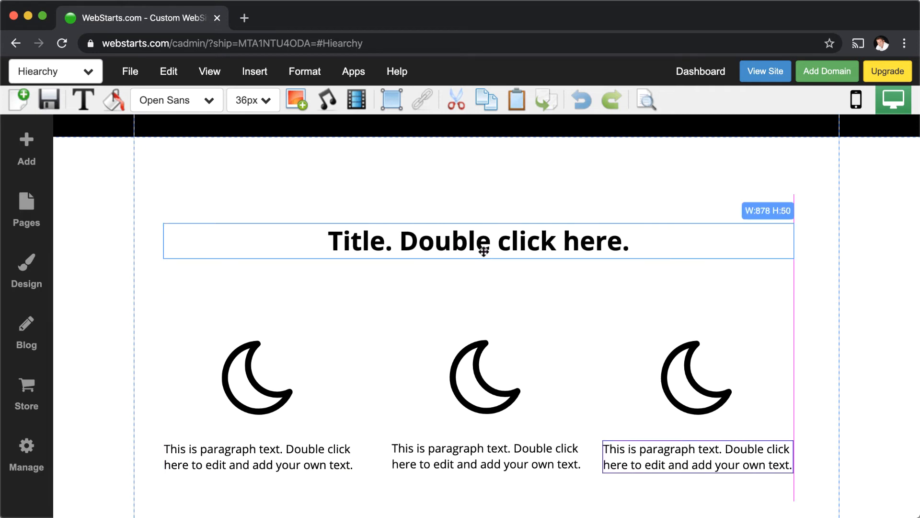
left_click(478, 240)
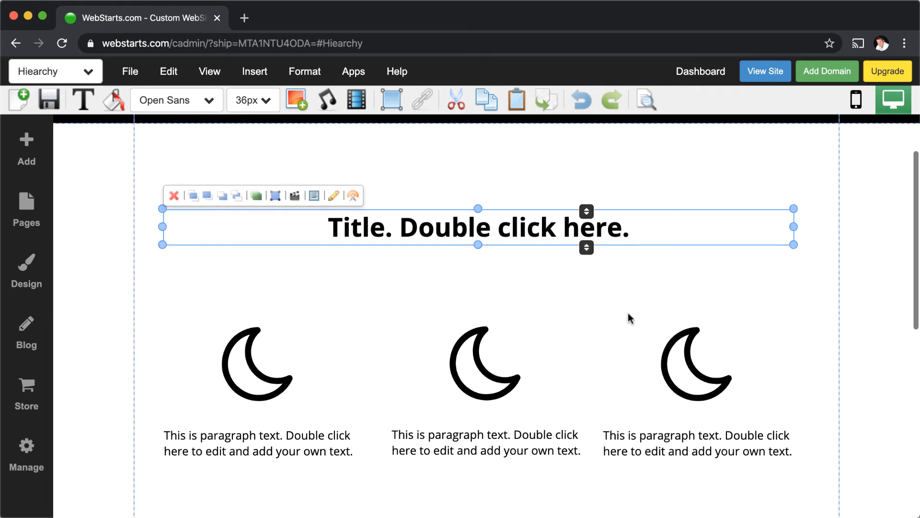
Replace the title text with 'This is the most important thing'.
double_click(478, 228)
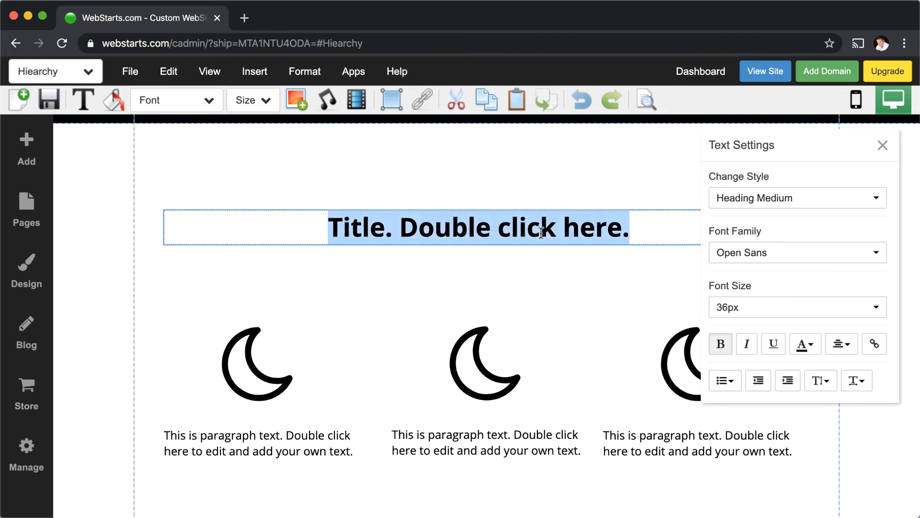
type("This is th")
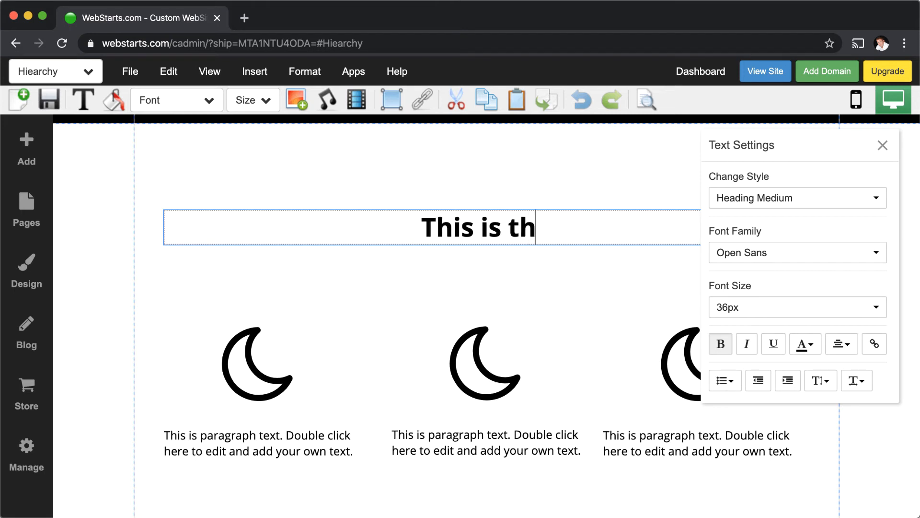
type("e most important thing")
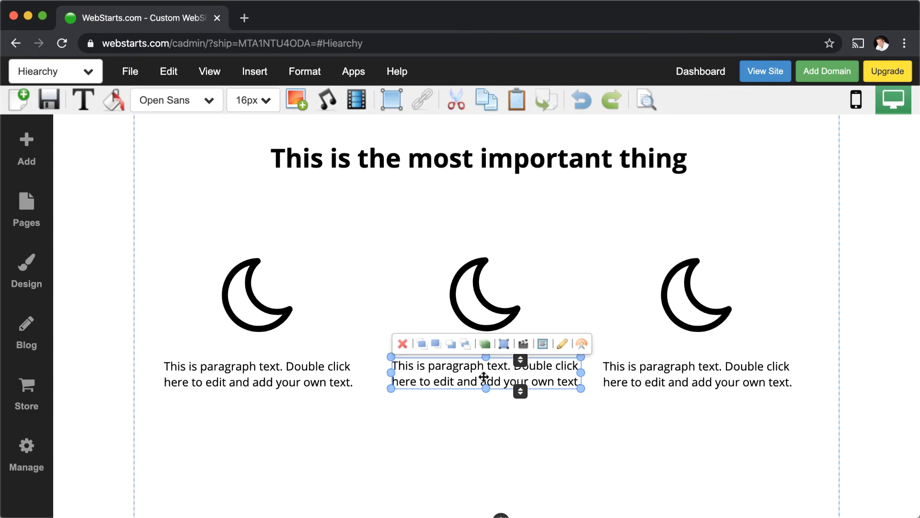
mouse_move(476, 308)
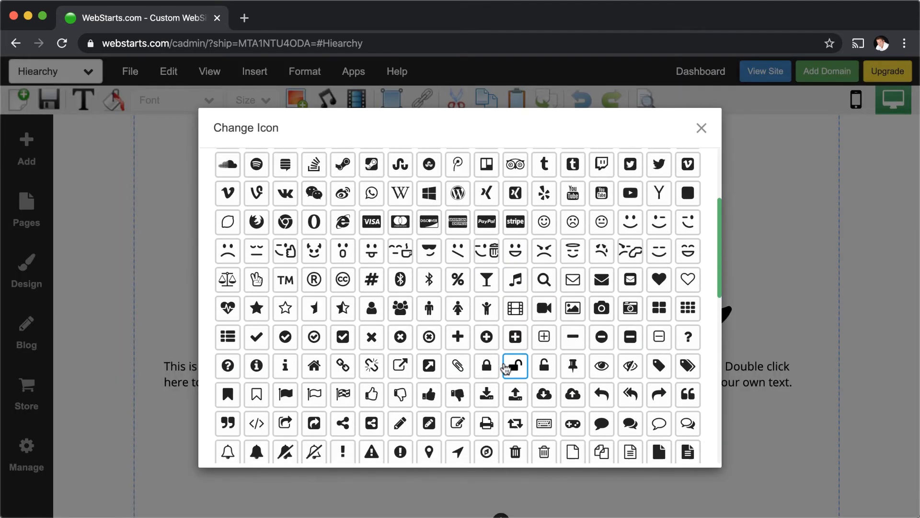
Change the middle moon to a cloud and the right moon to a sun, keeping the left moon.
scroll("down", 3)
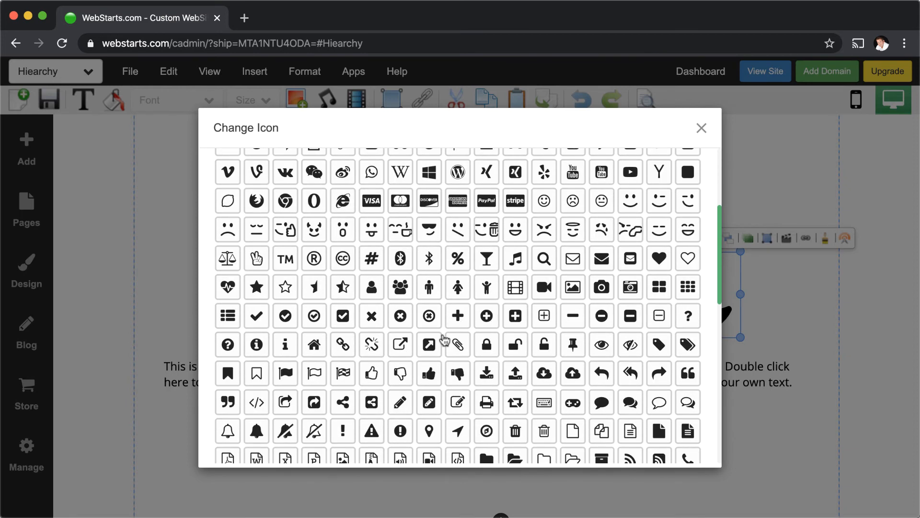
scroll("down", 3)
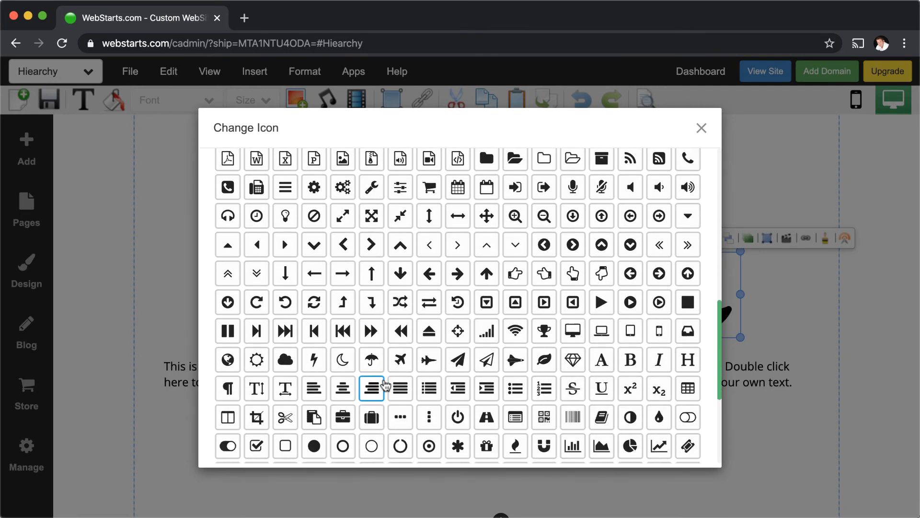
left_click(701, 128)
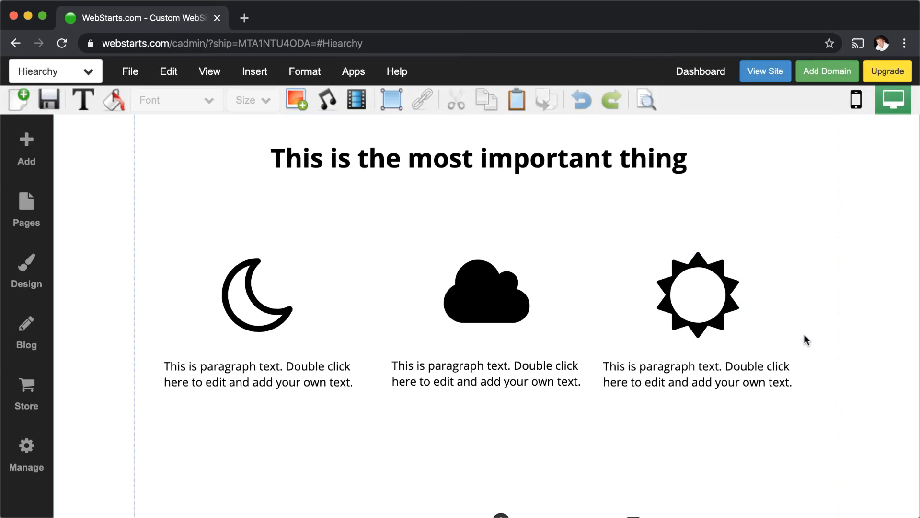
scroll("down", 3)
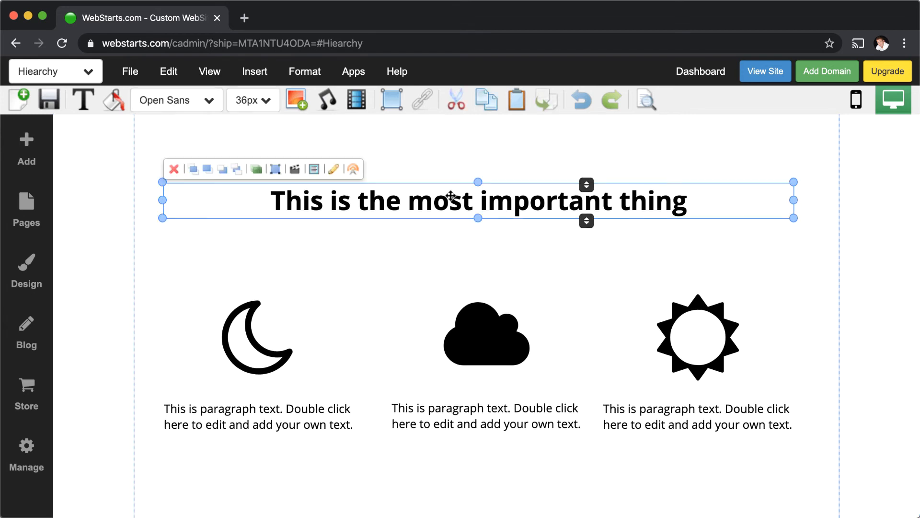
Rewrite the moon caption as 'This is something less important to look at.' and centre it.
double_click(258, 416)
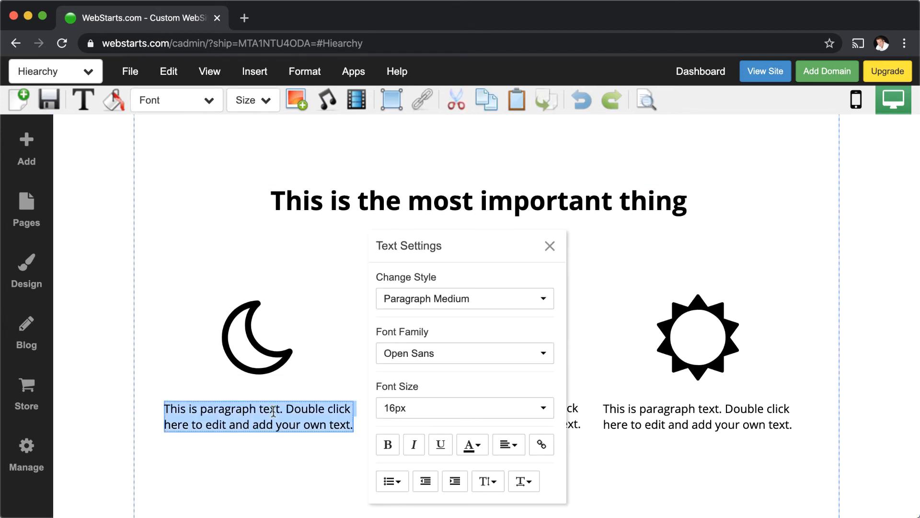
type("This is something less")
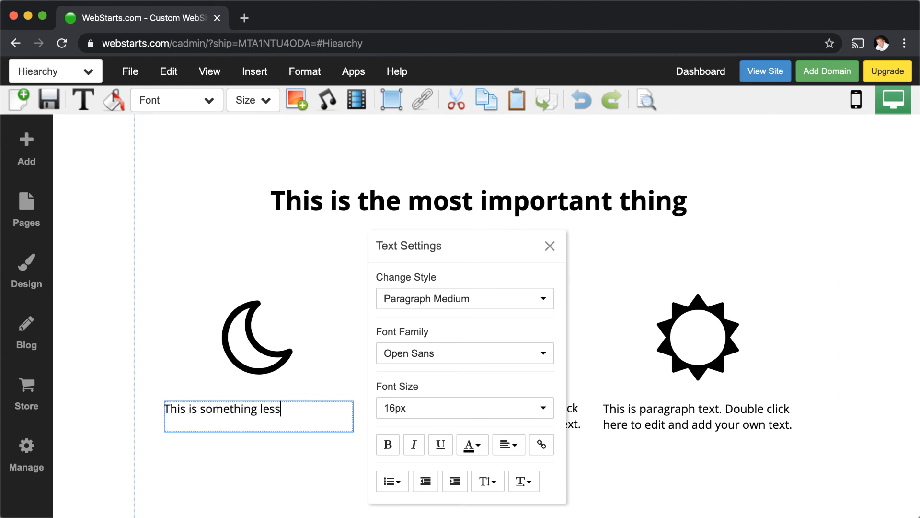
type("important")
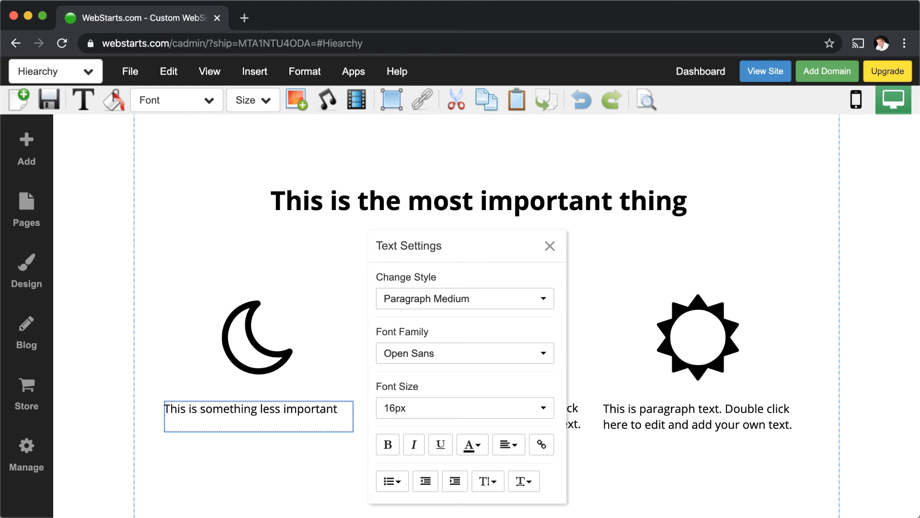
type("to look at.")
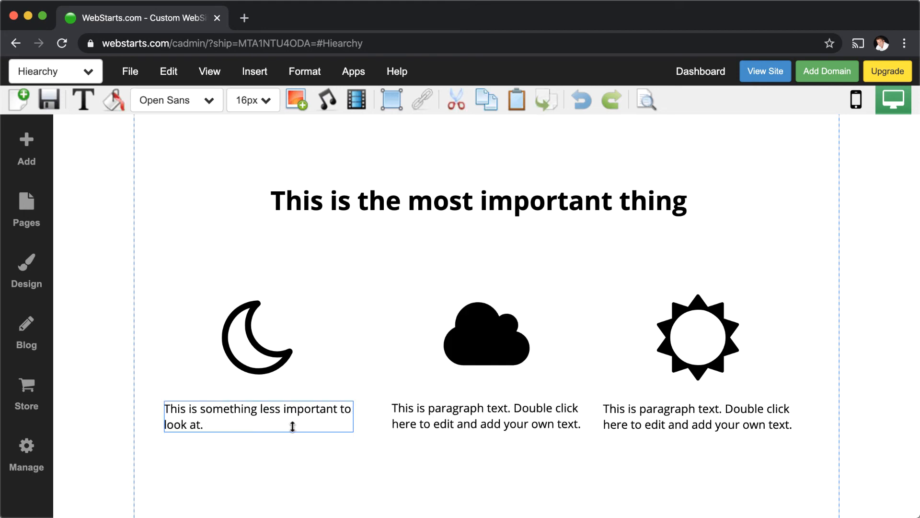
left_click(304, 71)
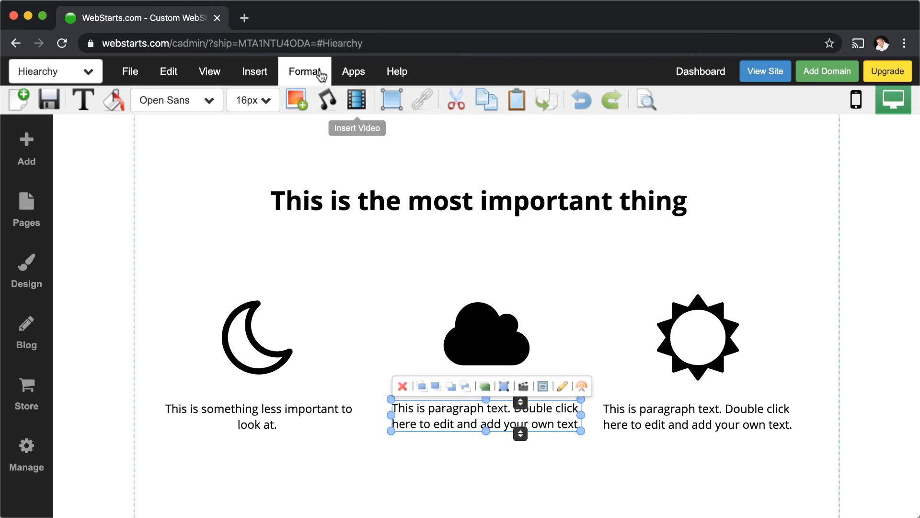
Rewrite the cloud caption as 'We're driving your attention to the headline.' with centred formatting.
left_click(304, 71)
type("W")
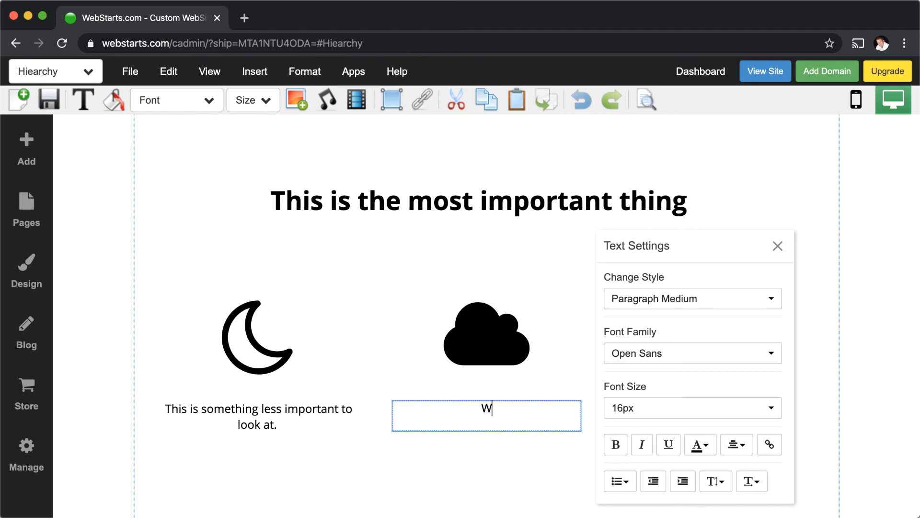
type("e're dri")
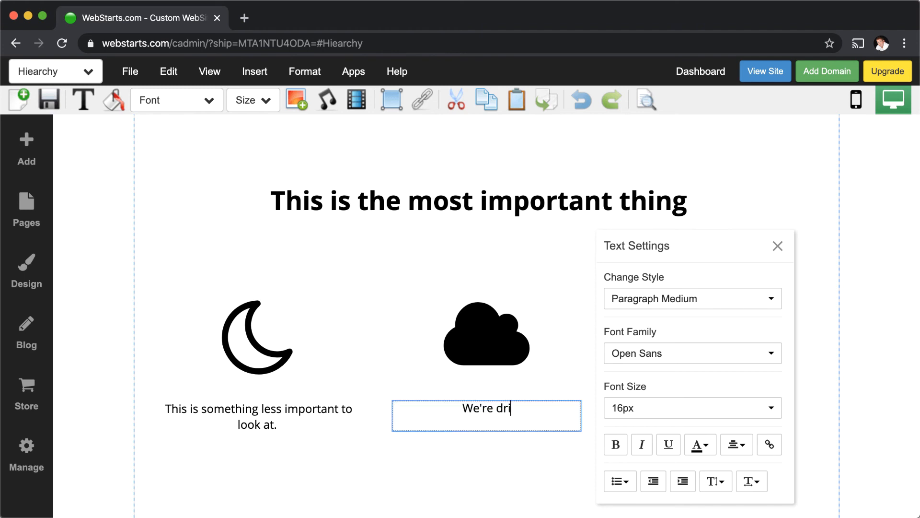
type("ving your atte")
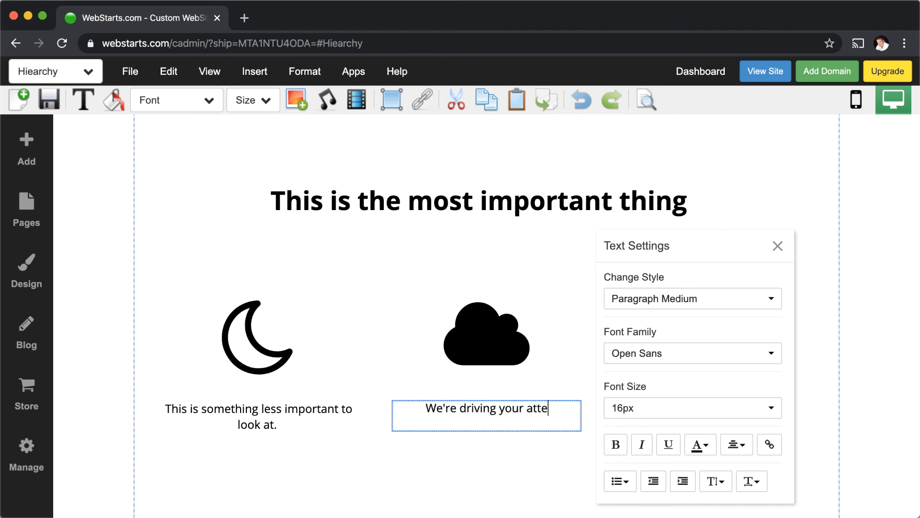
type("ntion to the he")
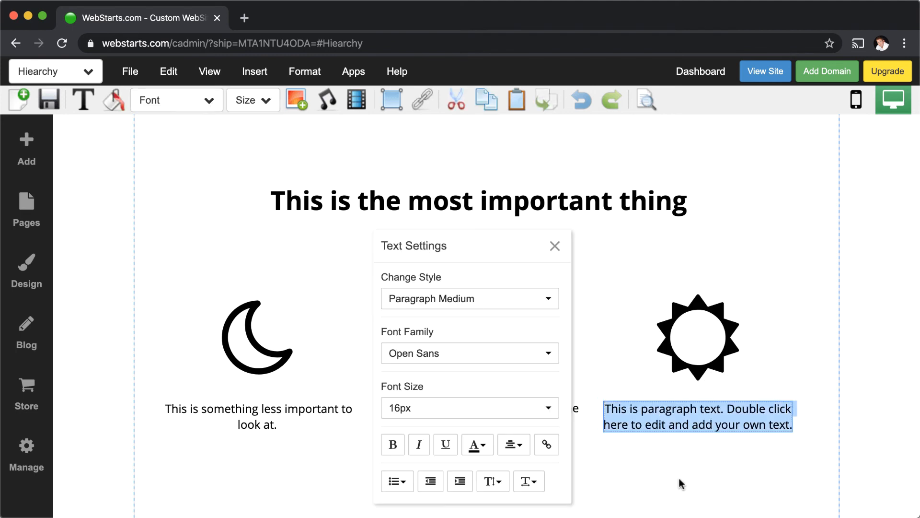
Deselect the caption so both new centred captions show with no editor open.
left_click(554, 246)
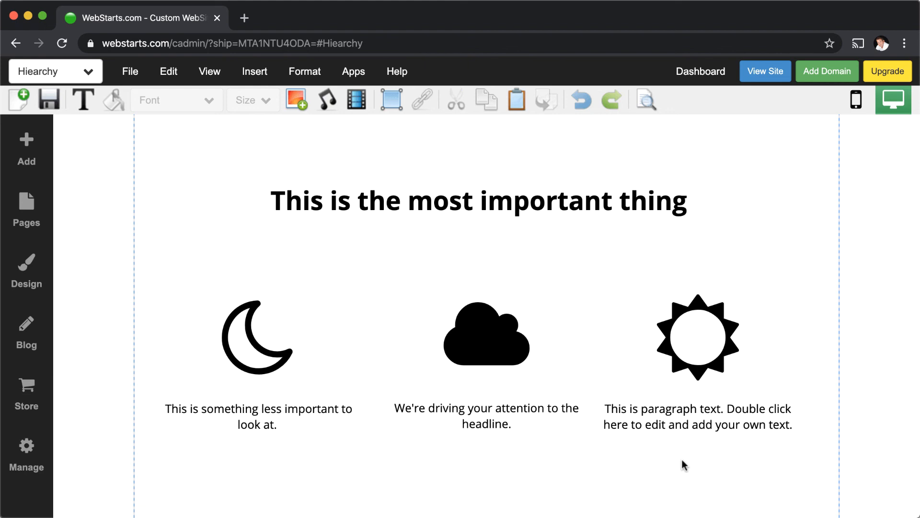
scroll("down", 3)
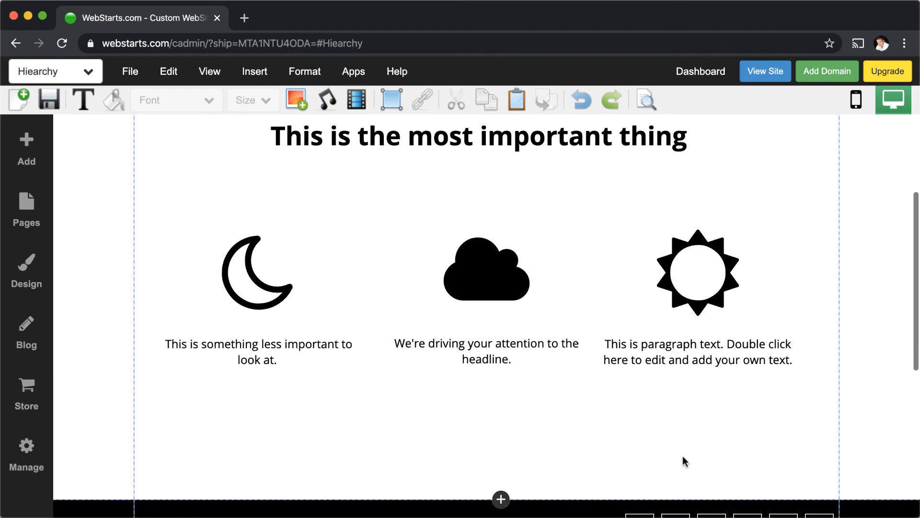
mouse_move(269, 311)
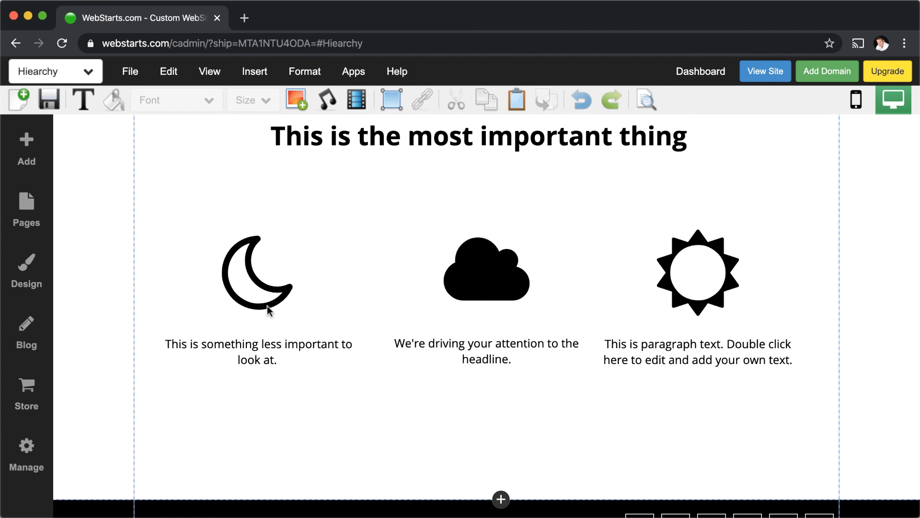
scroll("down", 3)
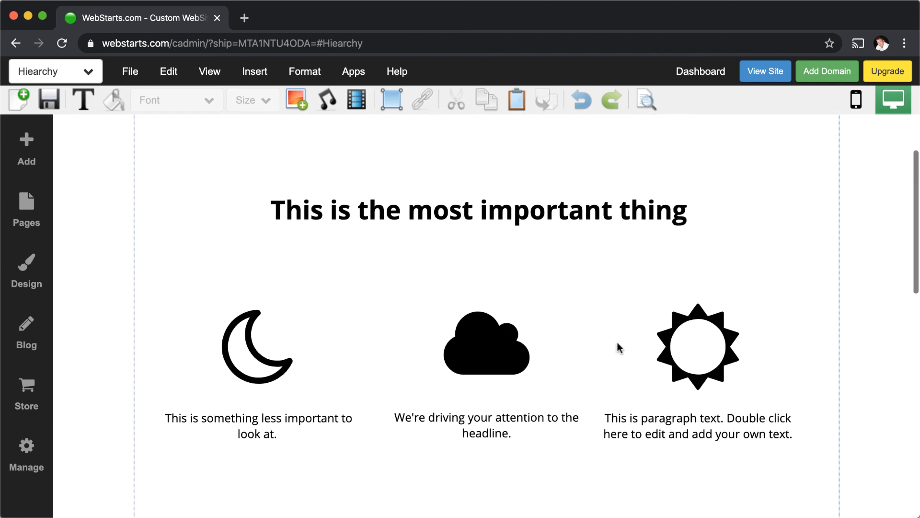
scroll("down", 3)
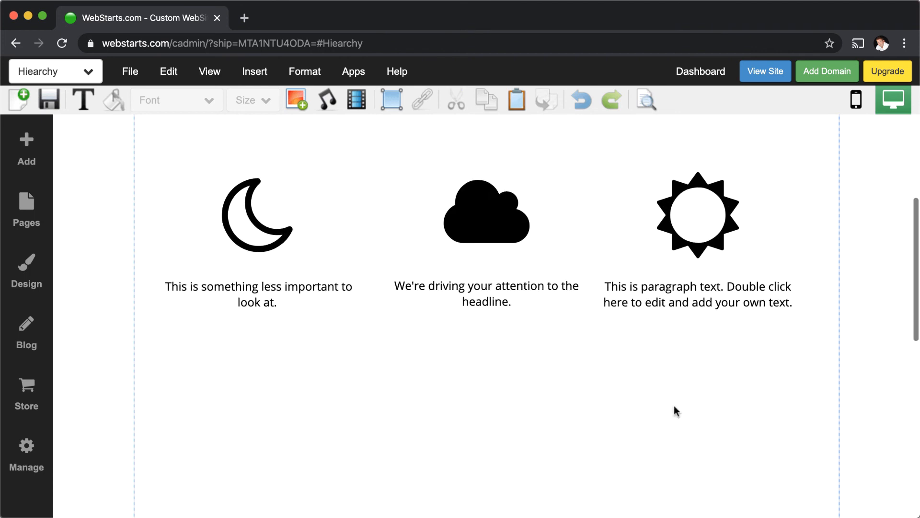